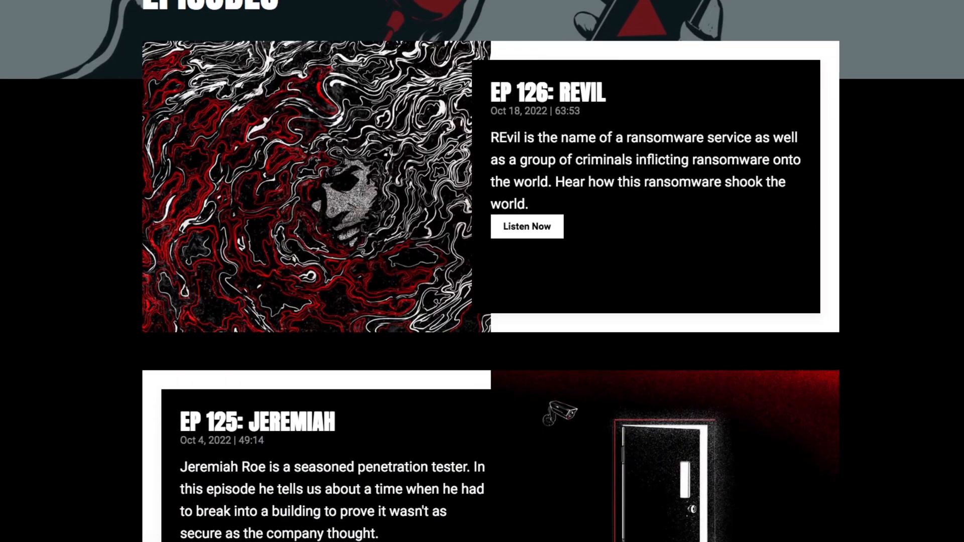
scroll("down", 3)
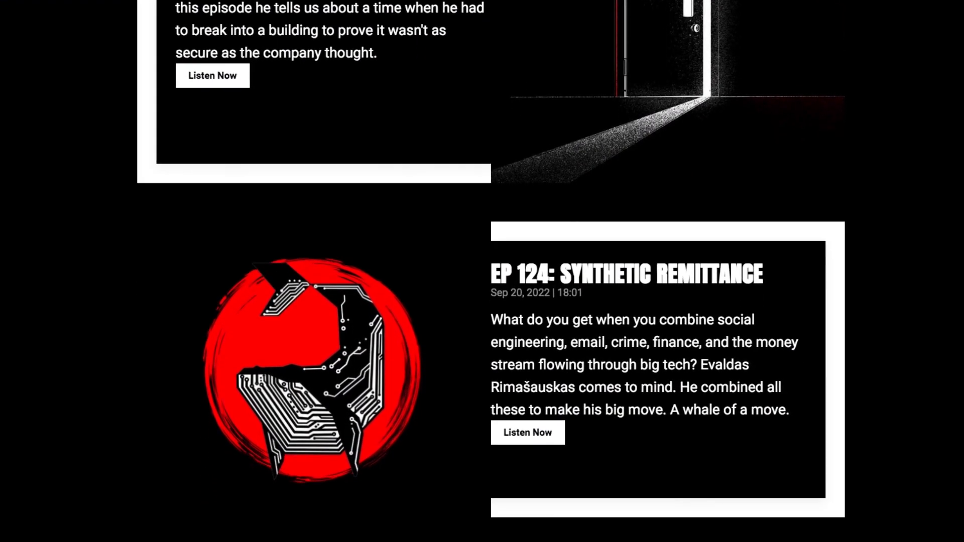
scroll("down", 3)
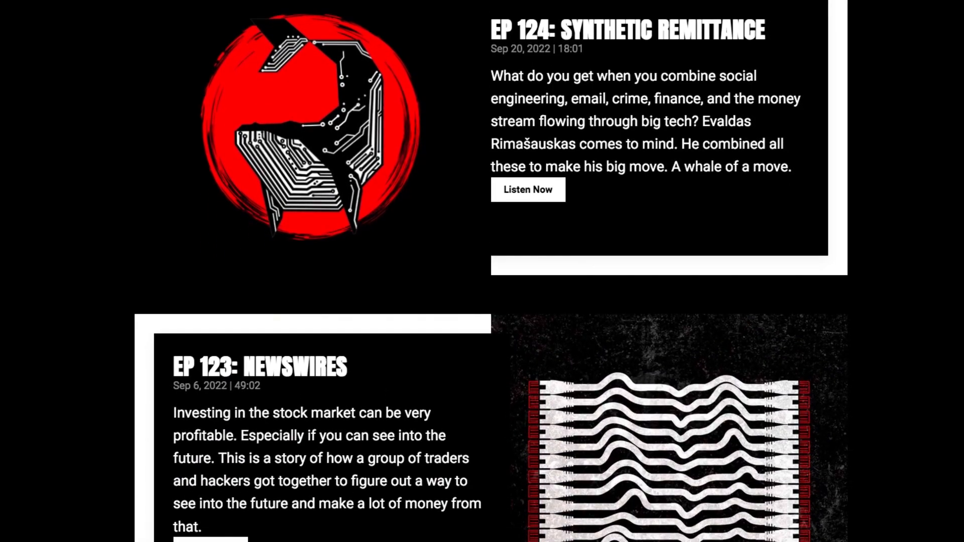
scroll("down", 3)
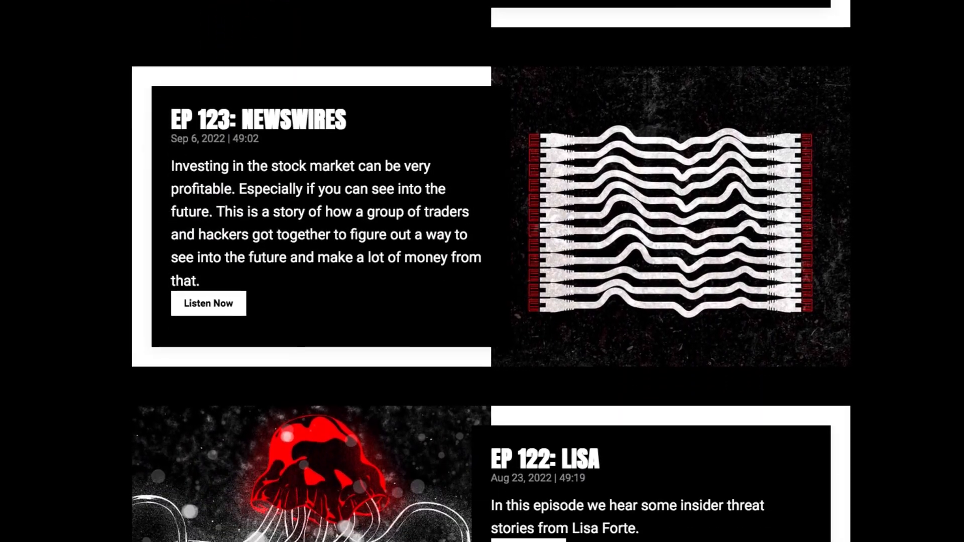